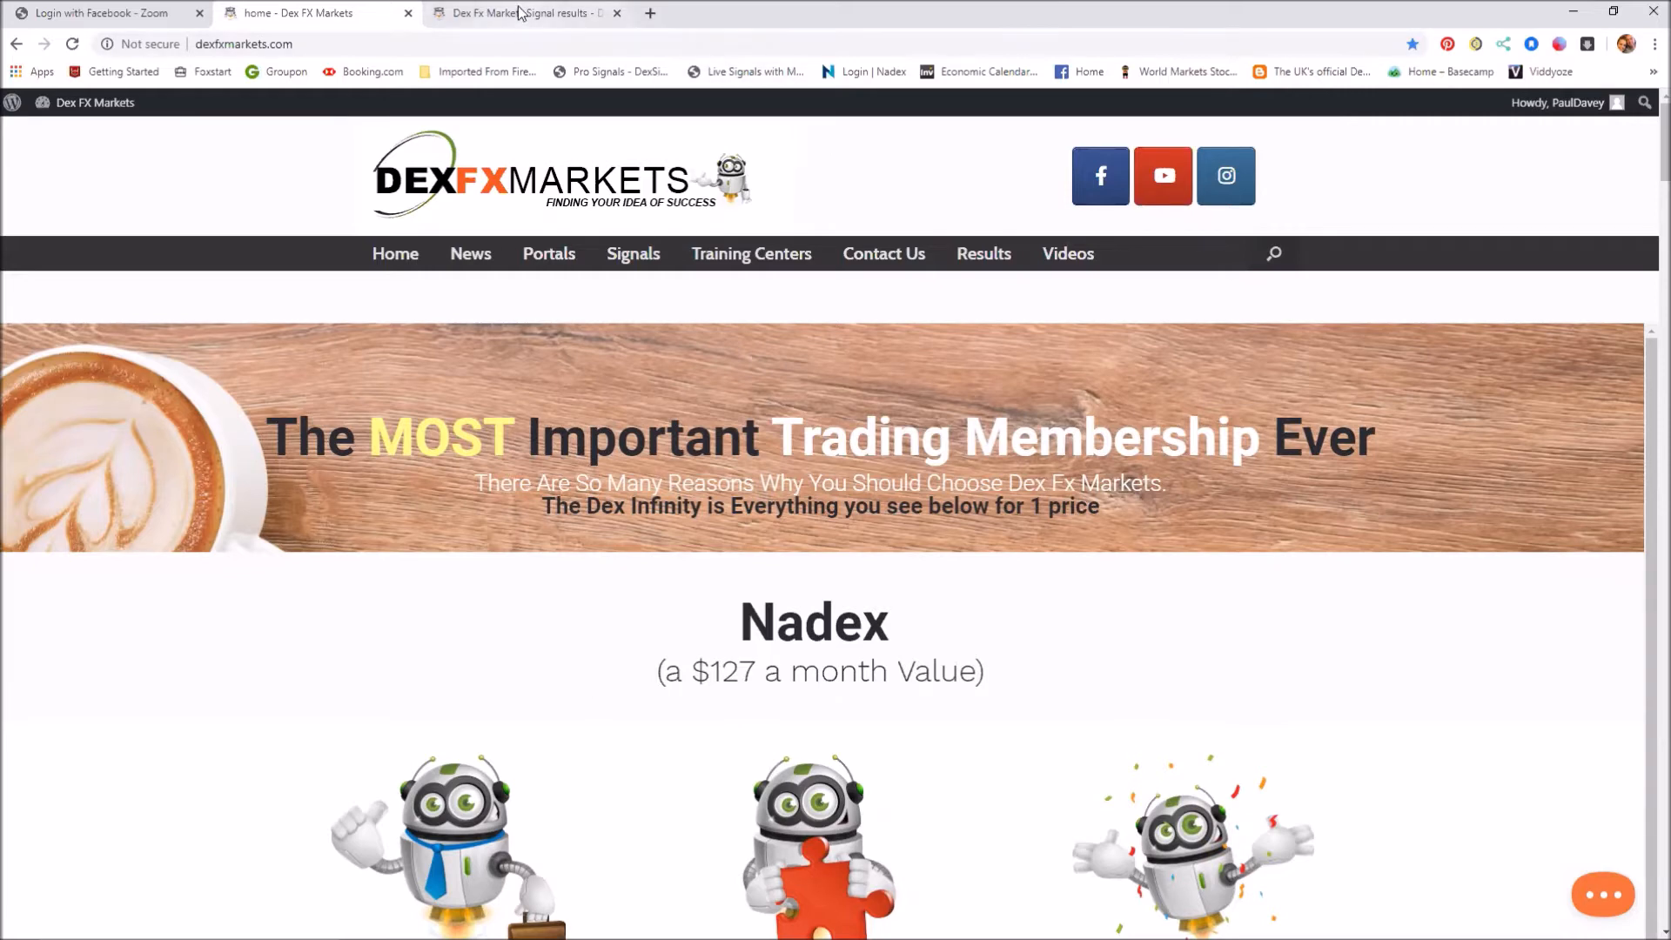
Step: Bring the already-open Dex FX Markets signal results page to the front
left_click(522, 13)
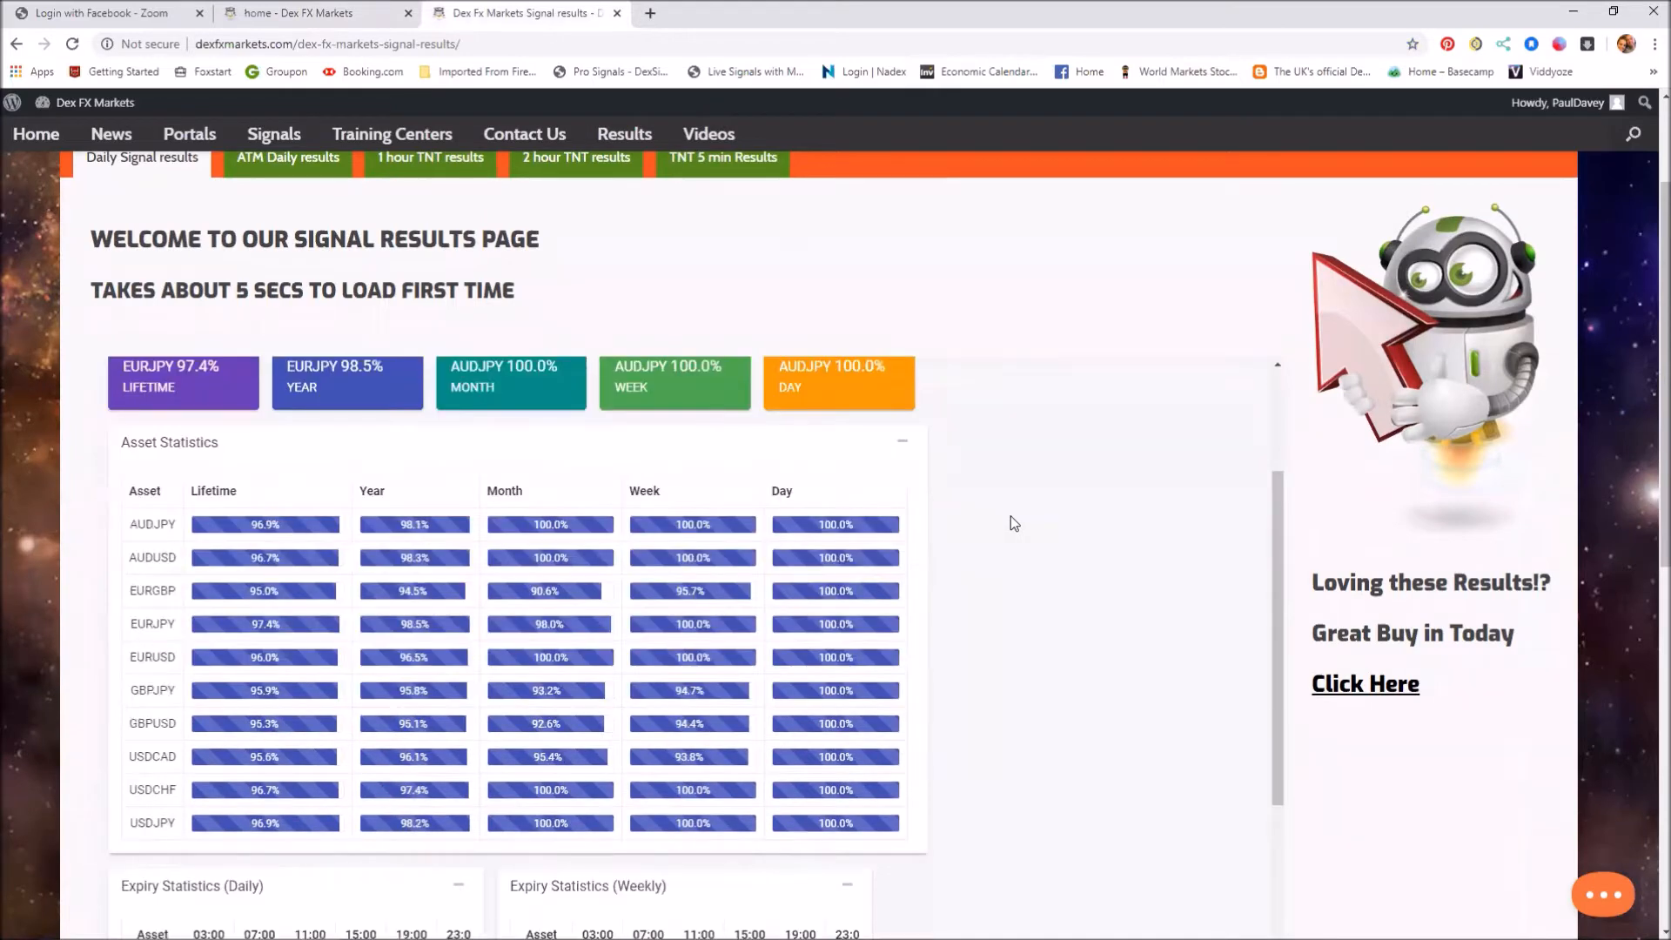
Step: Show the 1 hour TNT results with overall win rates and per-asset statistics
left_click(429, 156)
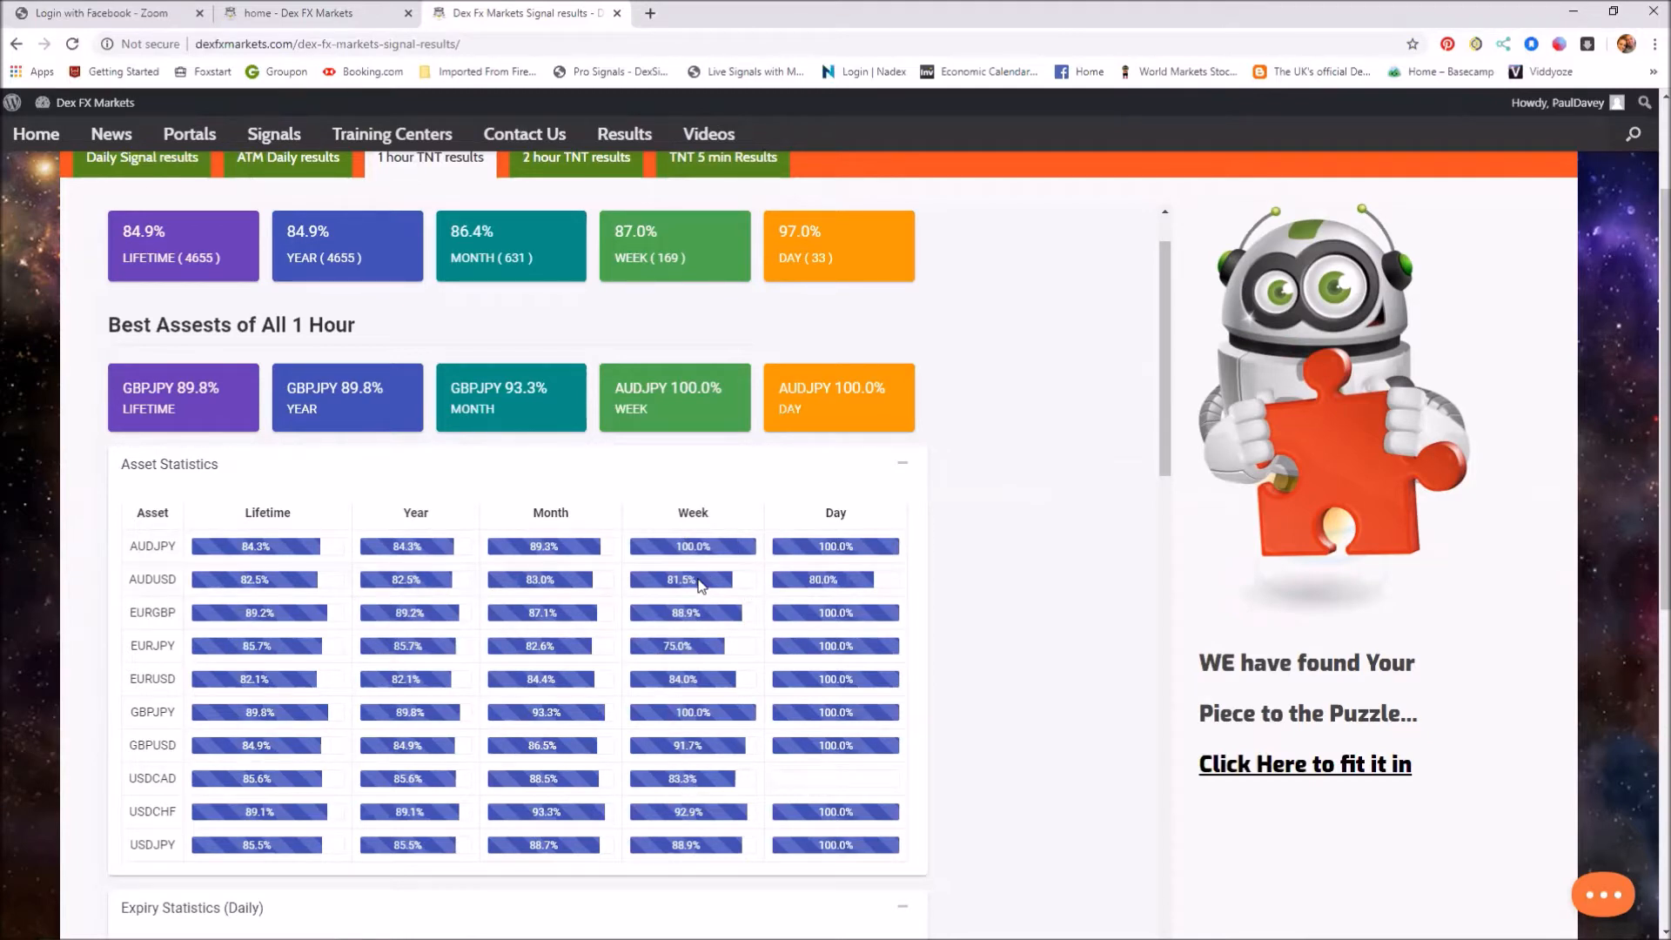